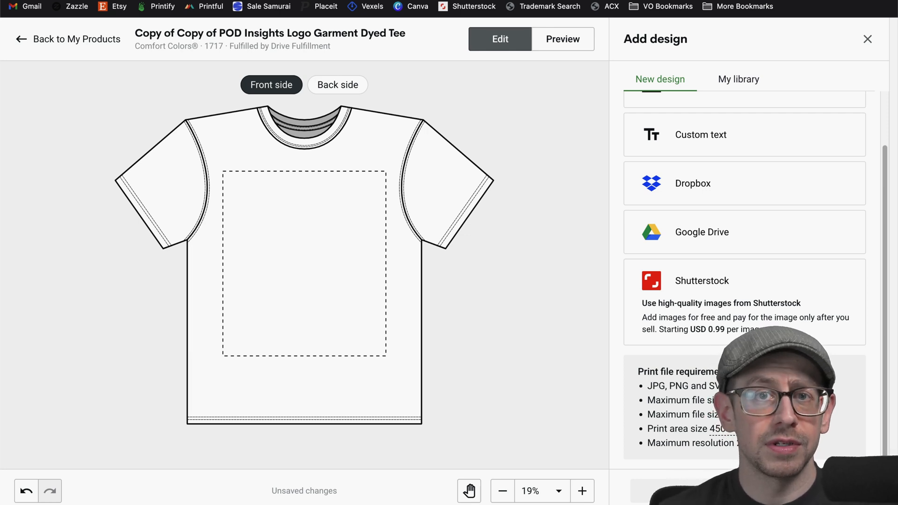
{"action": "mouse_move", "coordinate": [580, 200]}
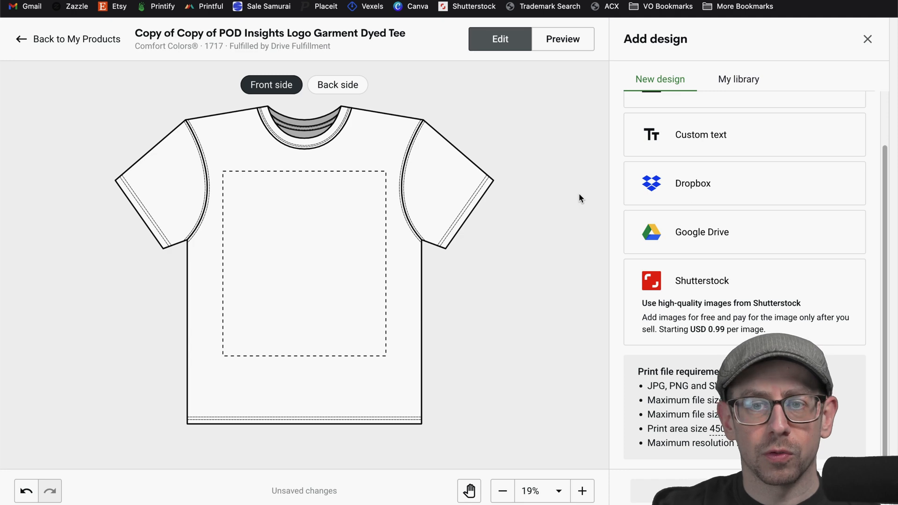
{"action": "mouse_move", "coordinate": [393, 83]}
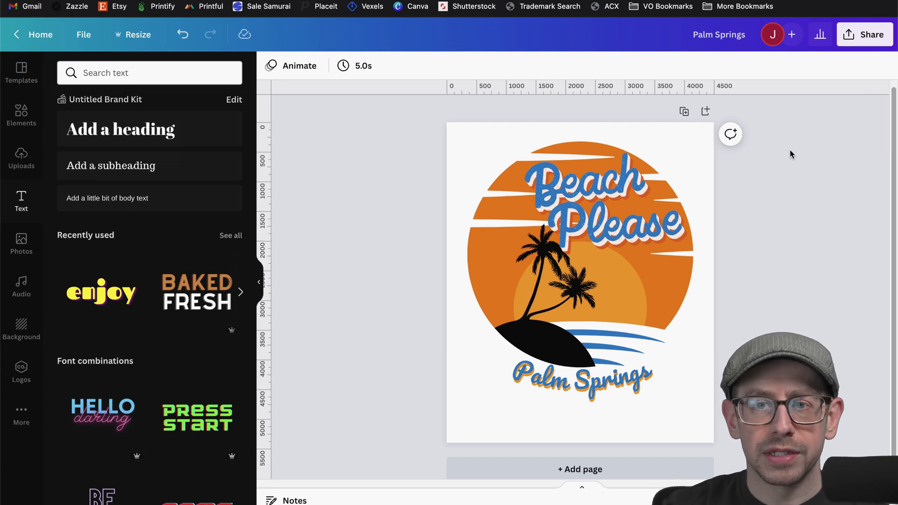
{"action": "mouse_move", "coordinate": [799, 141]}
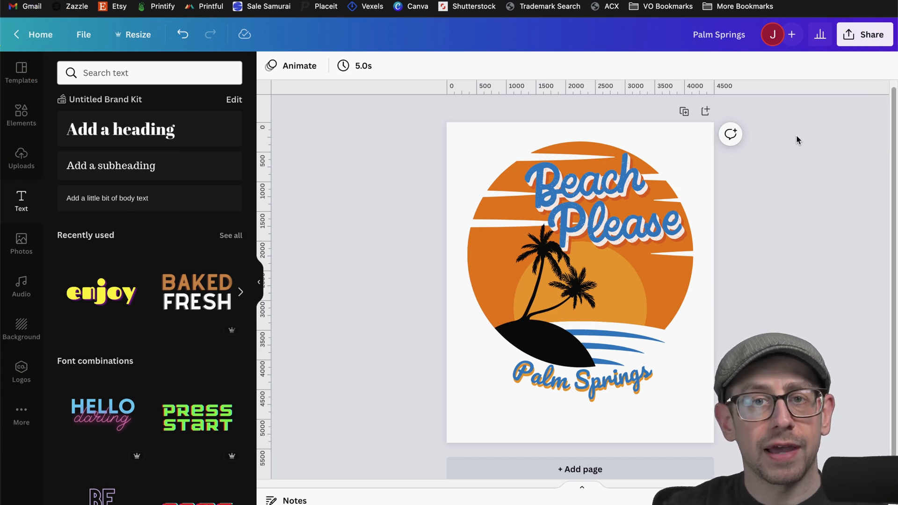
{"action": "mouse_move", "coordinate": [853, 70]}
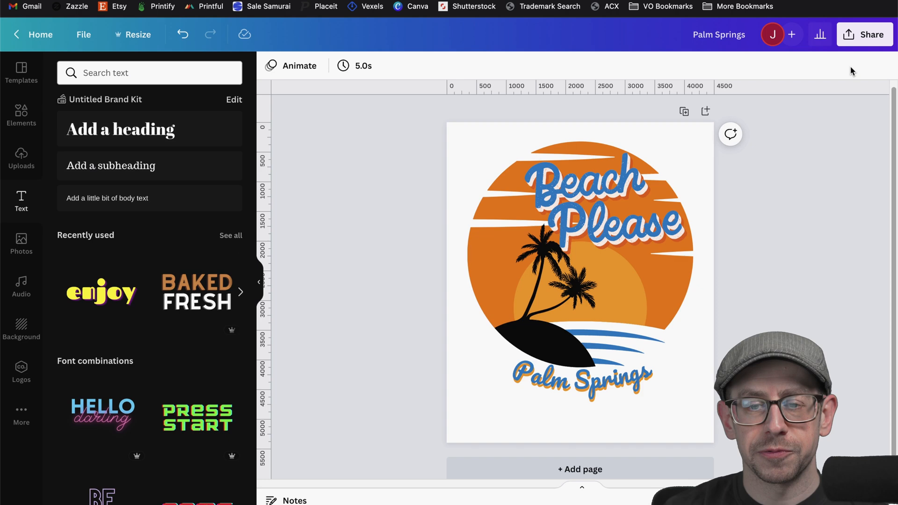
{"action": "mouse_move", "coordinate": [853, 79]}
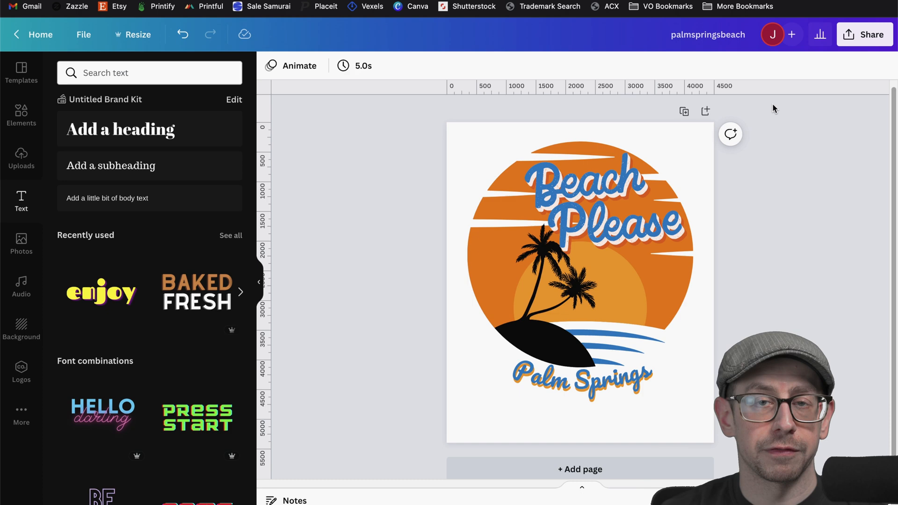
Step: Export the palmspringsbeach design as an SVG file with a transparent background
{"action": "left_click", "coordinate": [864, 34]}
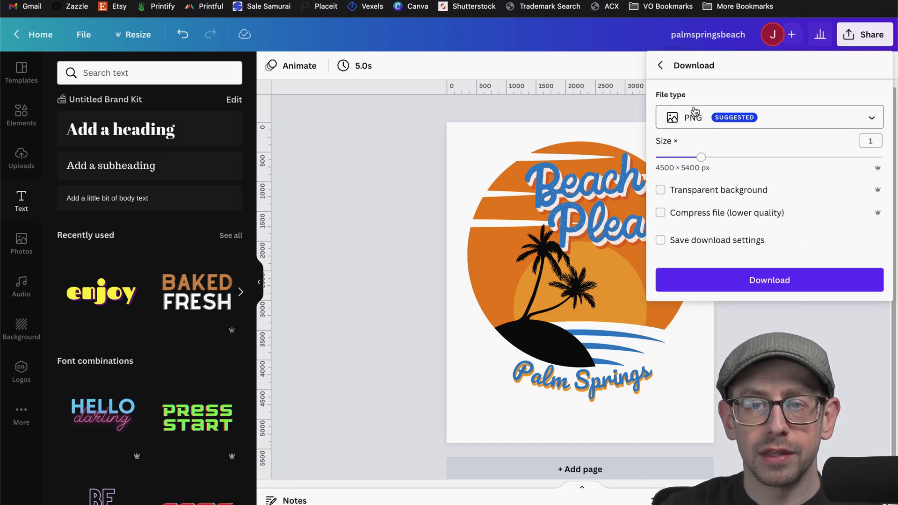
{"action": "left_click", "coordinate": [767, 117]}
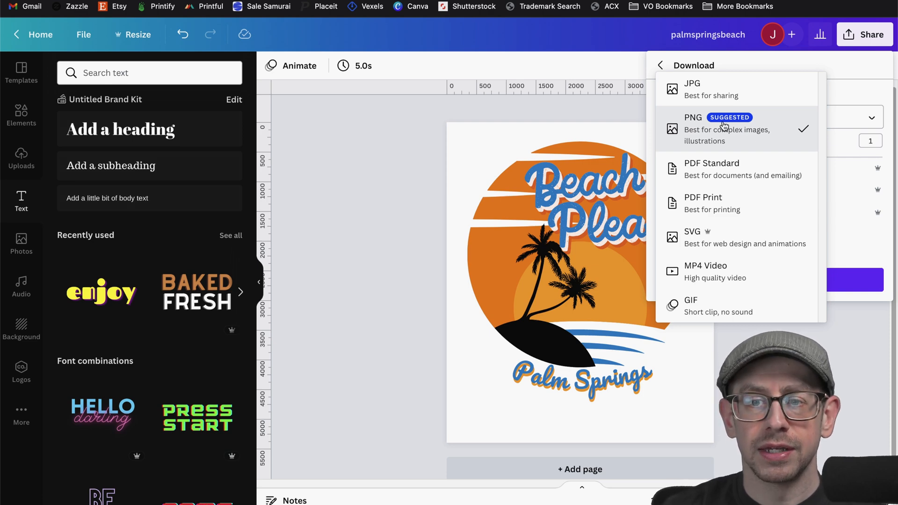
{"action": "mouse_move", "coordinate": [728, 237]}
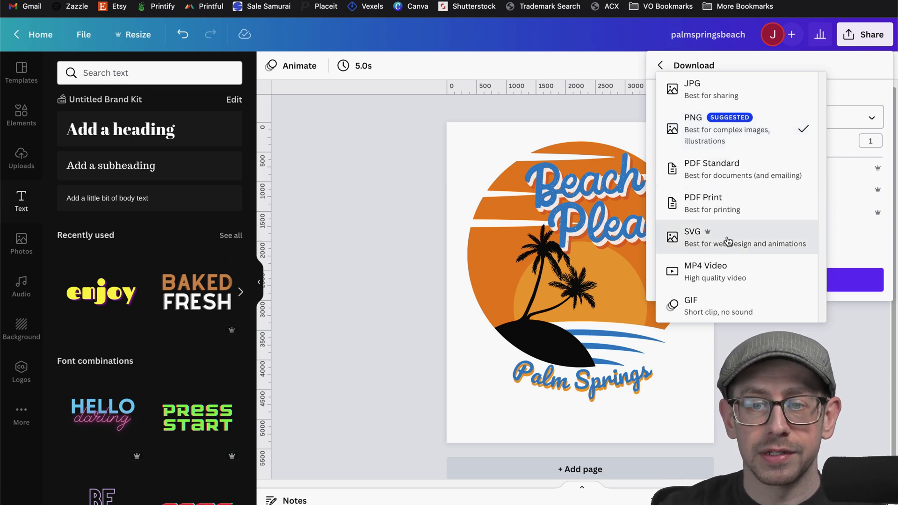
{"action": "left_click", "coordinate": [692, 237]}
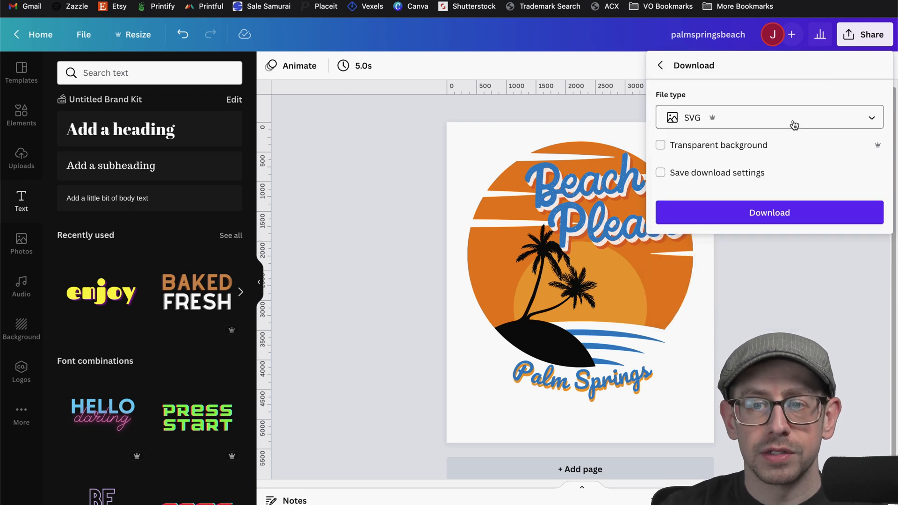
{"action": "left_click", "coordinate": [661, 145]}
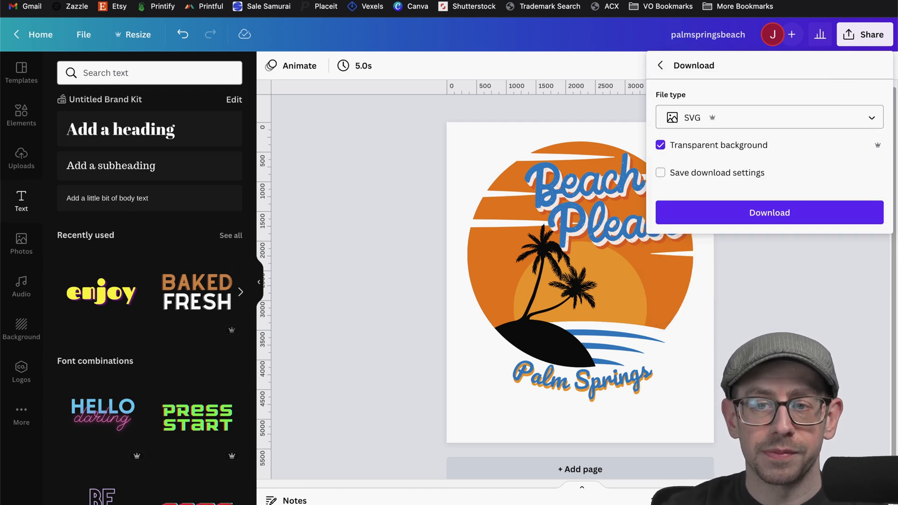
{"action": "left_click", "coordinate": [769, 212]}
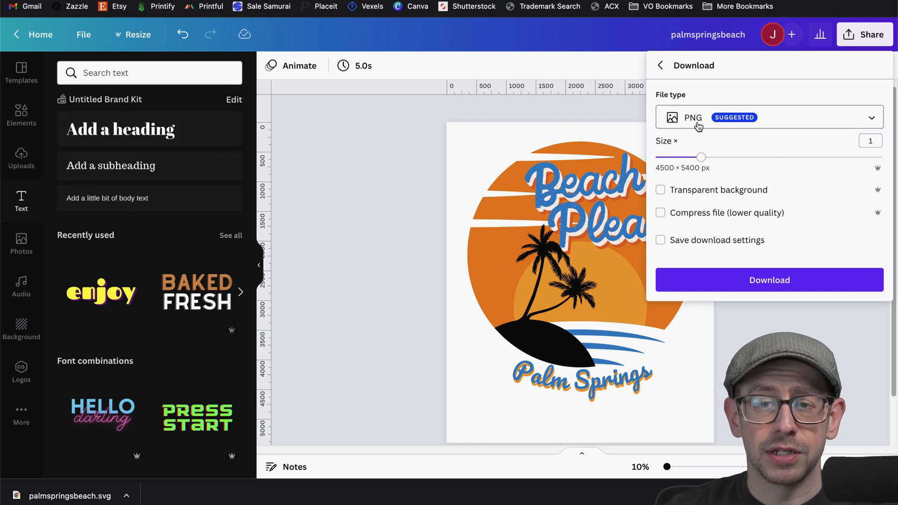
Step: Enable a transparent background on the PNG export and set the size to 2× (9000 × 10800 px)
{"action": "left_click", "coordinate": [660, 190]}
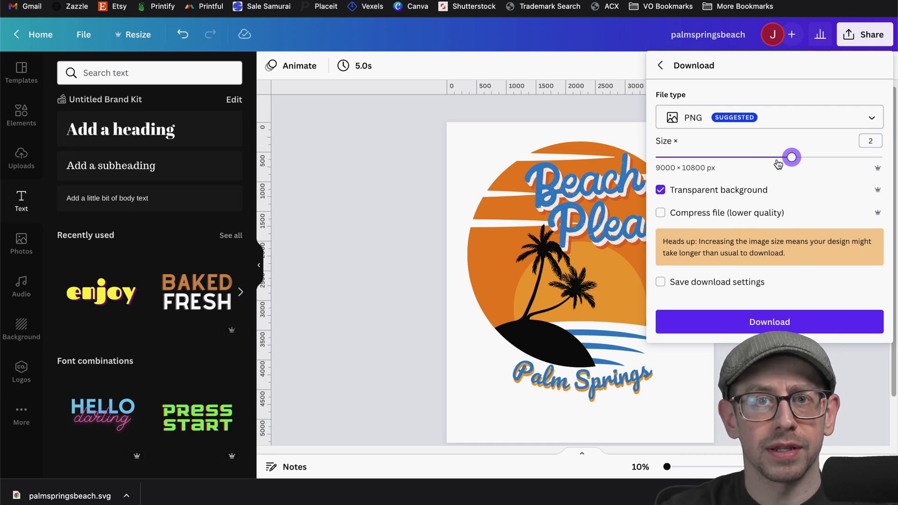
{"action": "left_click", "coordinate": [660, 65]}
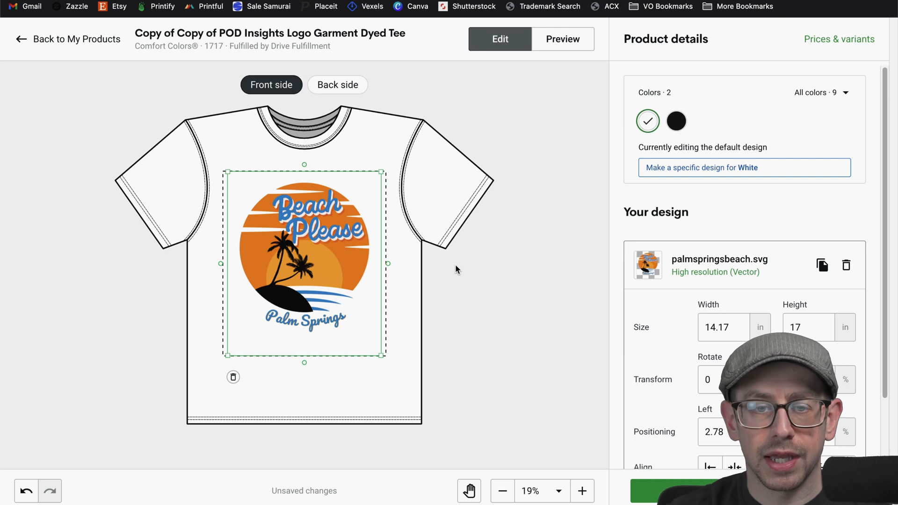
Step: Scale the Beach Please graphic on the tee front to 84.03%, 12.6 × 15.12 in
{"action": "scroll", "scroll_direction": "down", "scroll_amount": 3}
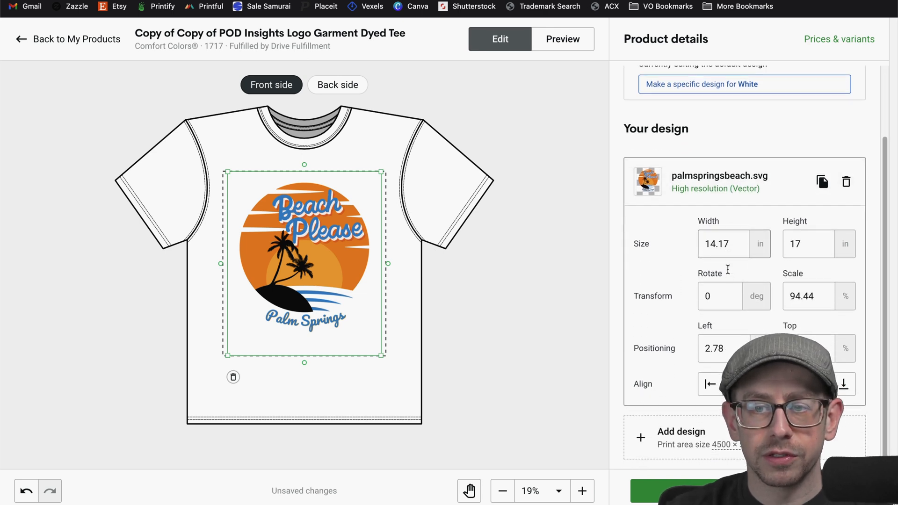
{"action": "mouse_move", "coordinate": [727, 201]}
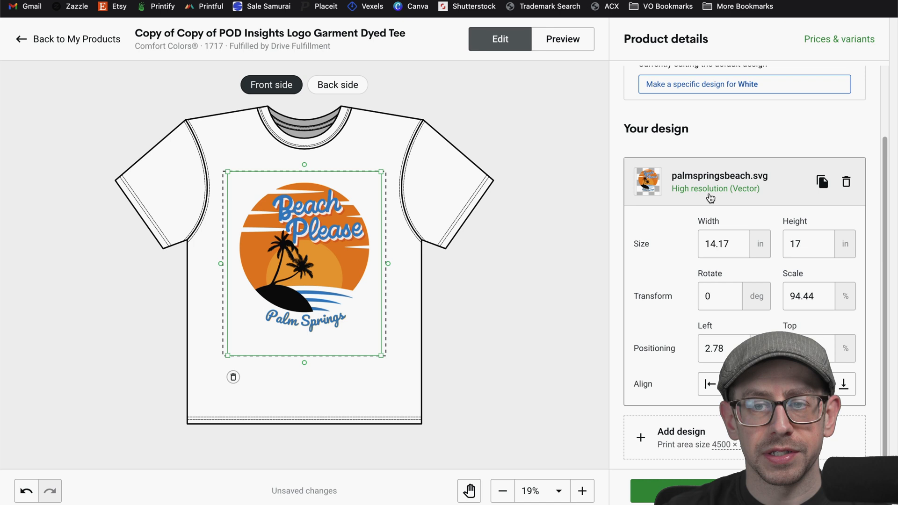
{"action": "mouse_move", "coordinate": [751, 202]}
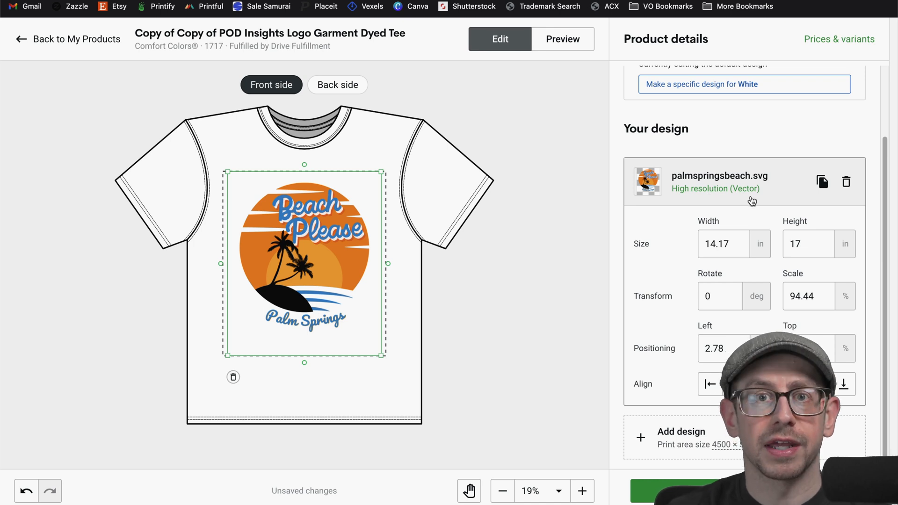
{"action": "mouse_move", "coordinate": [383, 182]}
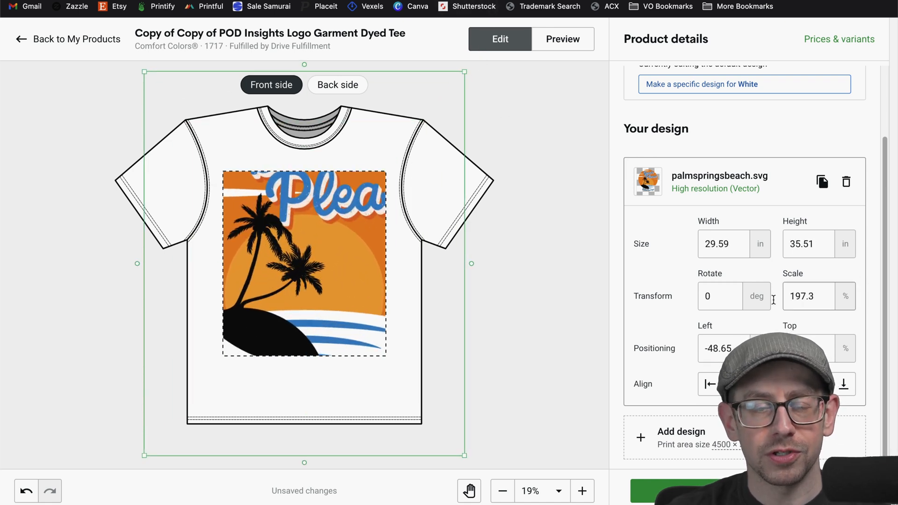
{"action": "mouse_move", "coordinate": [461, 201]}
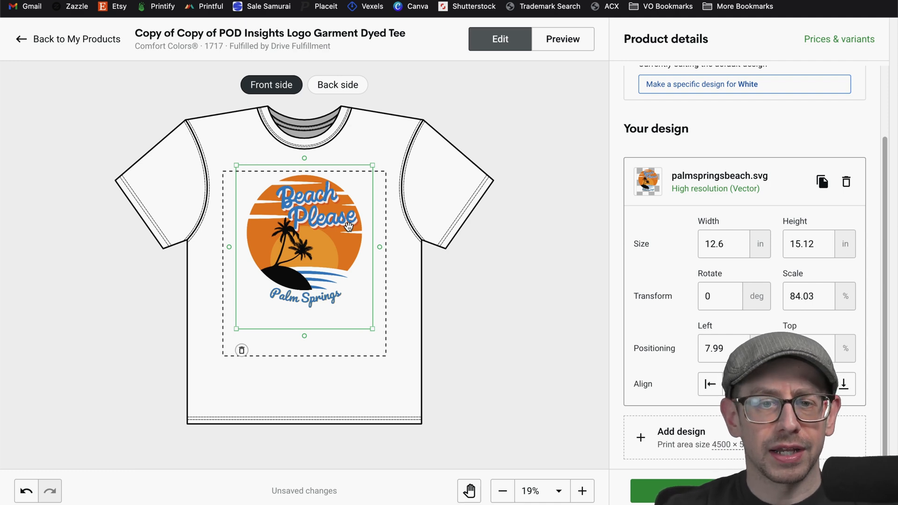
{"action": "left_click", "coordinate": [582, 491]}
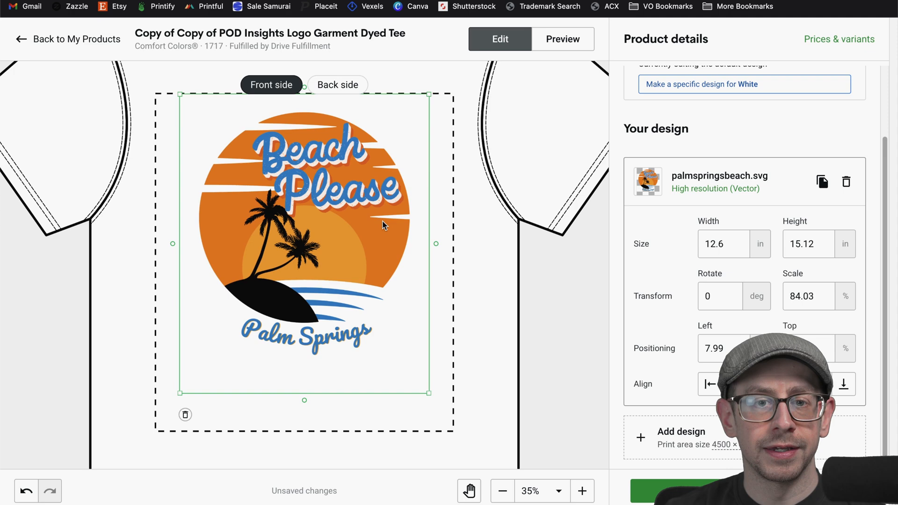
{"action": "mouse_move", "coordinate": [384, 223]}
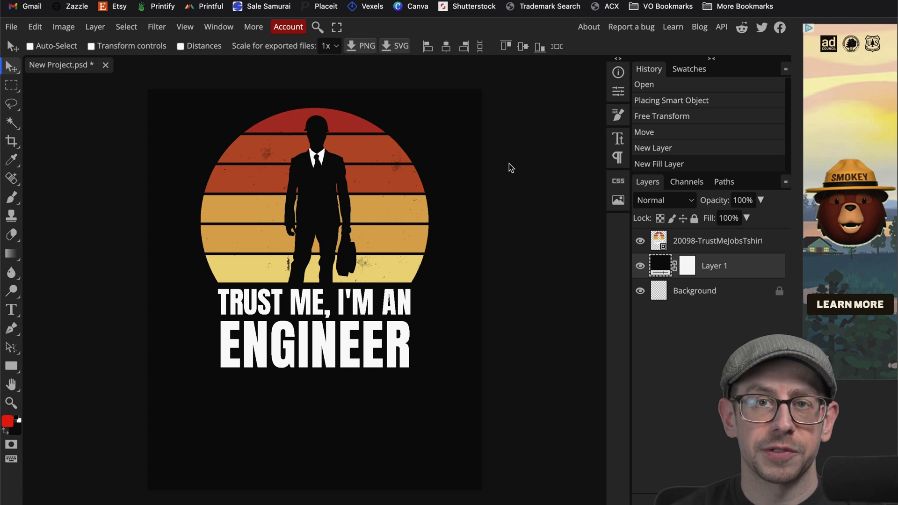
{"action": "mouse_move", "coordinate": [500, 160]}
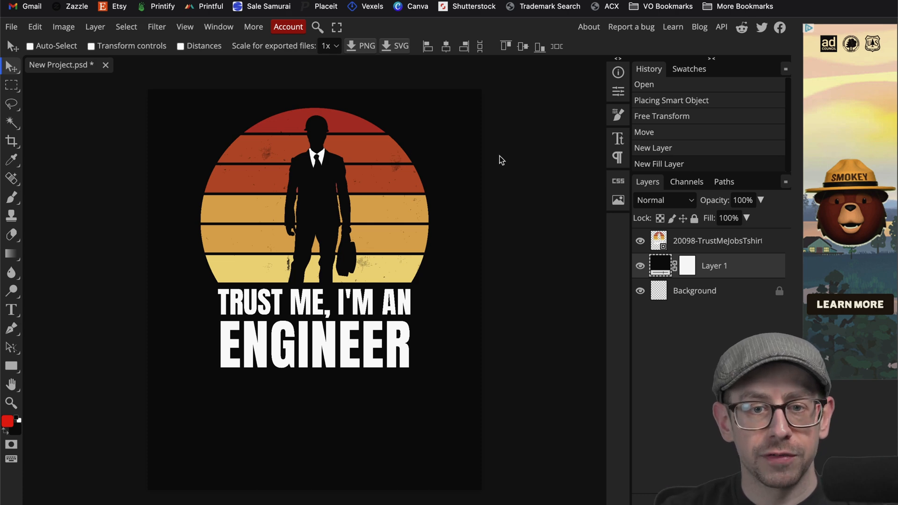
{"action": "mouse_move", "coordinate": [281, 186]}
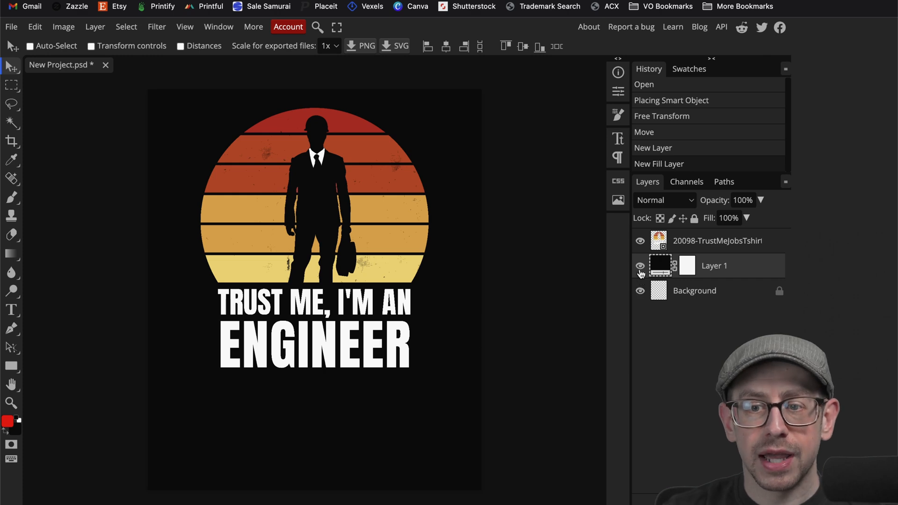
Step: Bring up the Save for web dialog with SVG format for the engineer design
{"action": "left_click", "coordinate": [640, 266]}
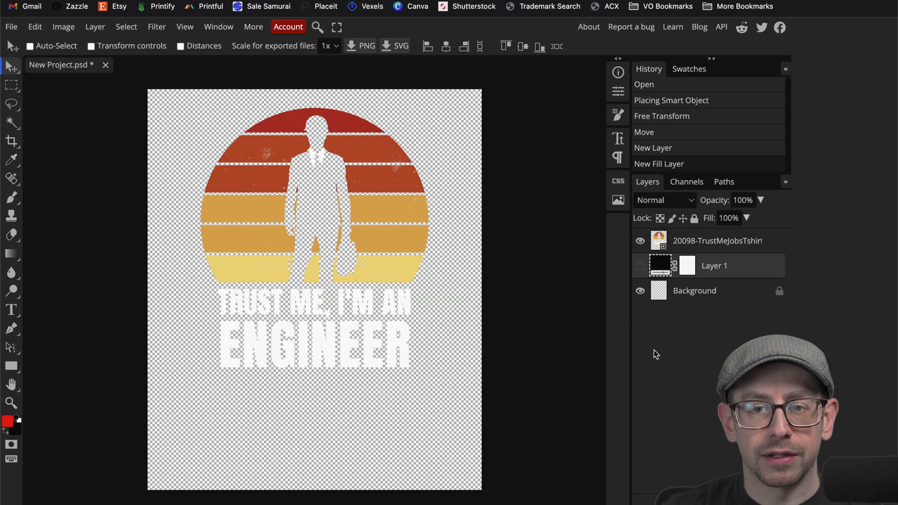
{"action": "mouse_move", "coordinate": [414, 190]}
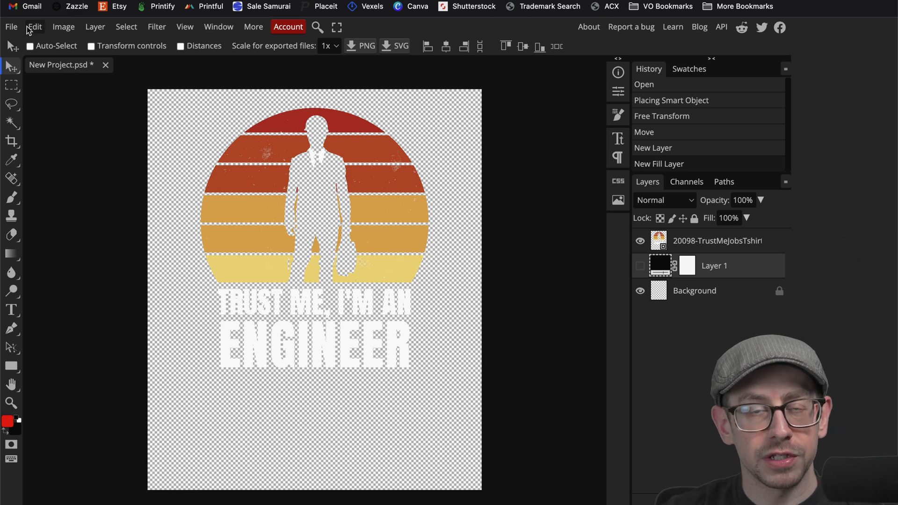
{"action": "left_click", "coordinate": [11, 27]}
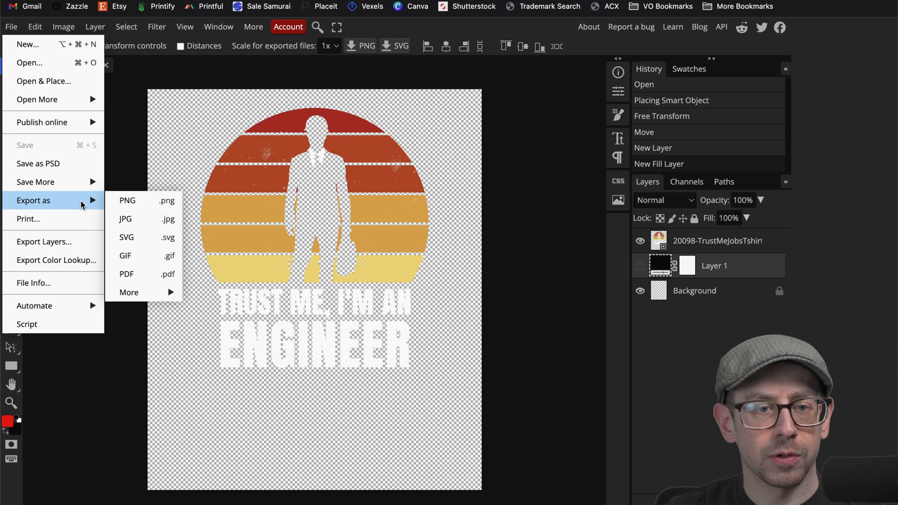
{"action": "mouse_move", "coordinate": [143, 237]}
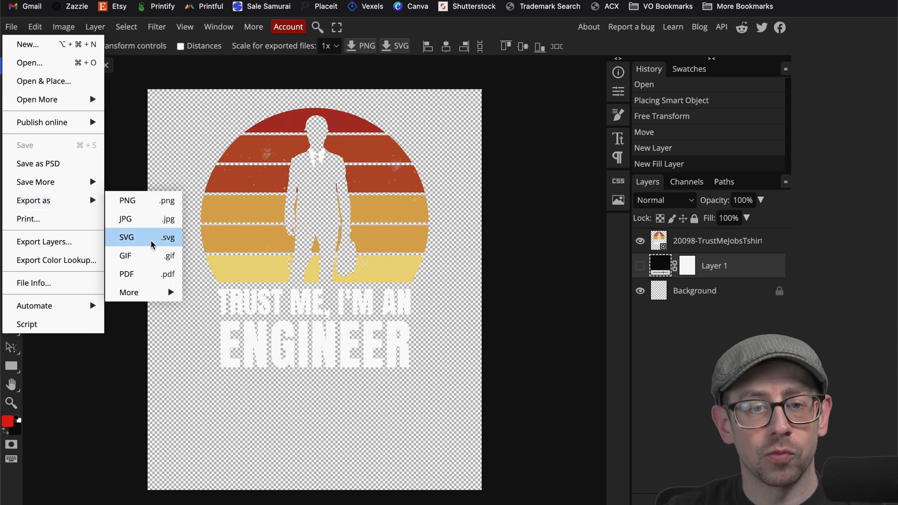
{"action": "left_click", "coordinate": [126, 237]}
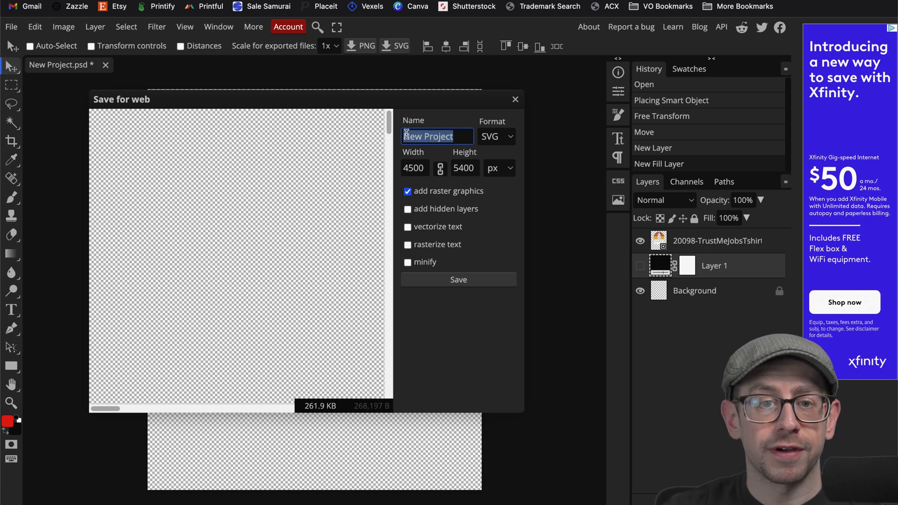
Step: Dismiss the Save for web dialog to return to the engineer design canvas
{"action": "left_click", "coordinate": [515, 99]}
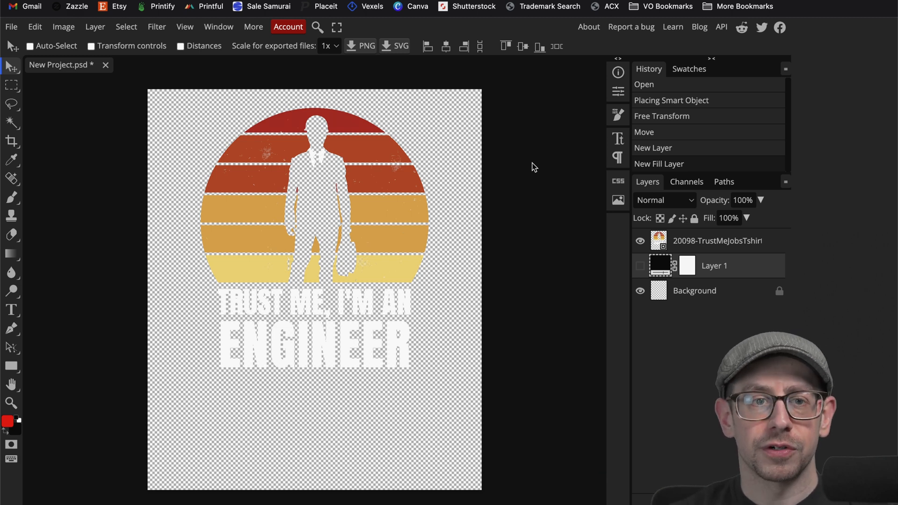
{"action": "mouse_move", "coordinate": [335, 200]}
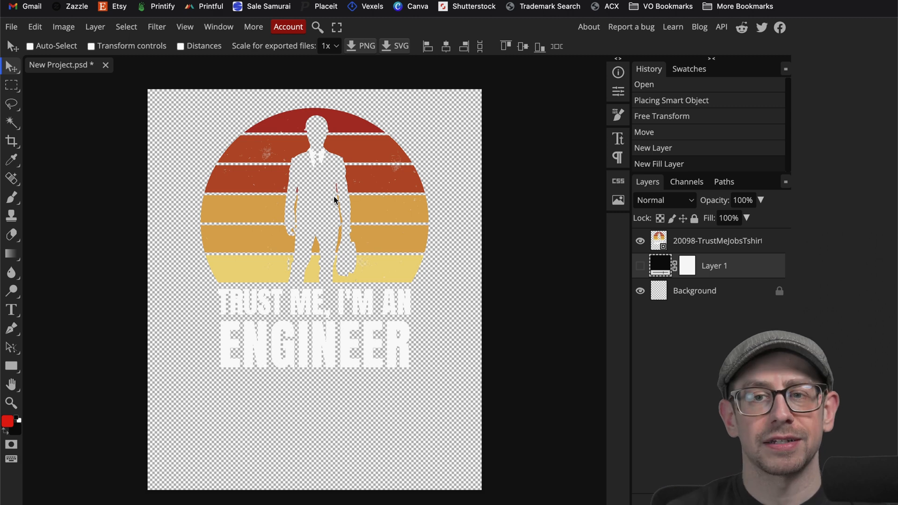
{"action": "mouse_move", "coordinate": [358, 184]}
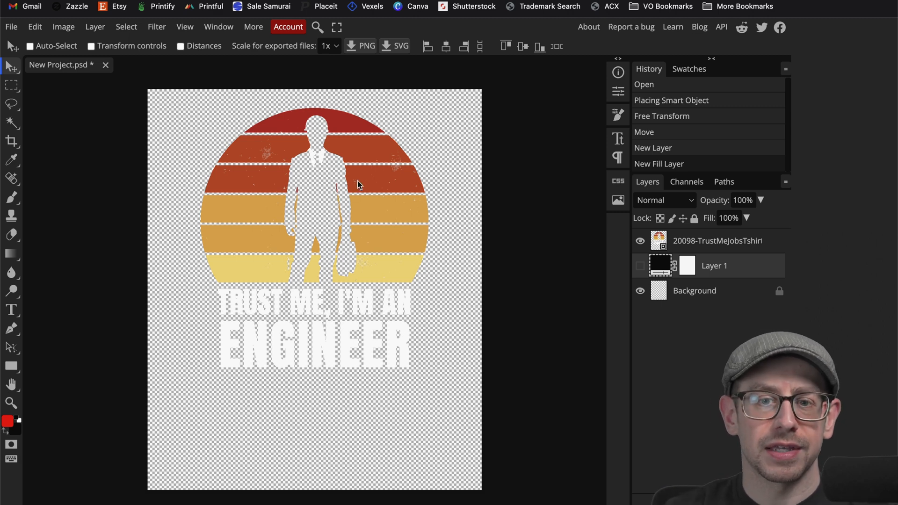
{"action": "mouse_move", "coordinate": [539, 171]}
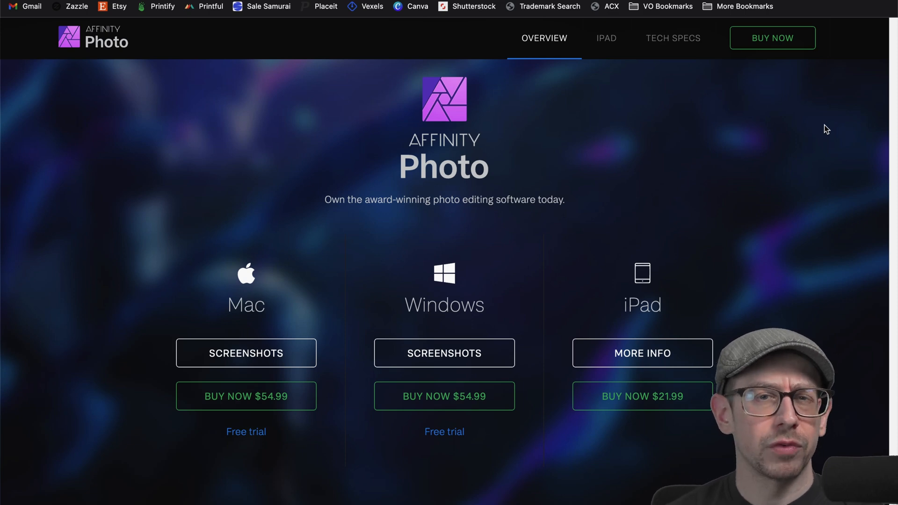
{"action": "mouse_move", "coordinate": [762, 196]}
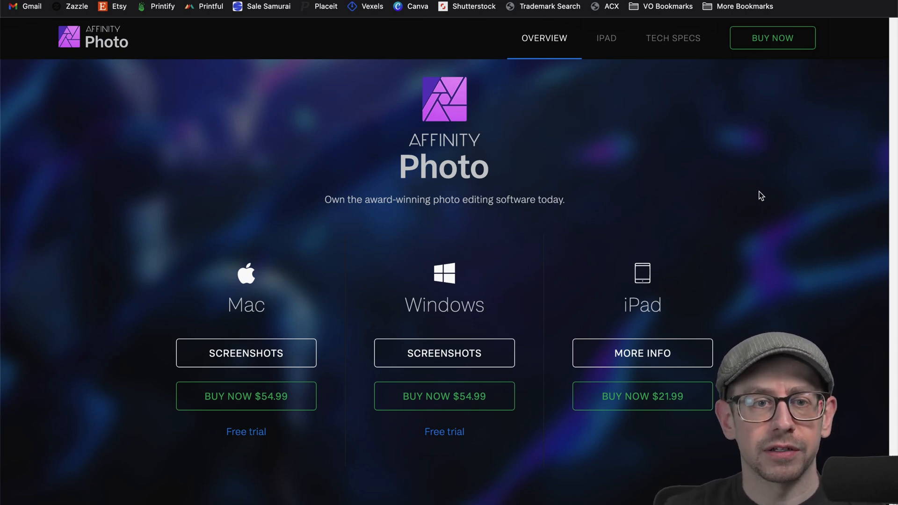
Step: Browse the Affinity Designer overview page, then return to the Affinity Photo page
{"action": "scroll", "scroll_direction": "up", "scroll_amount": 3}
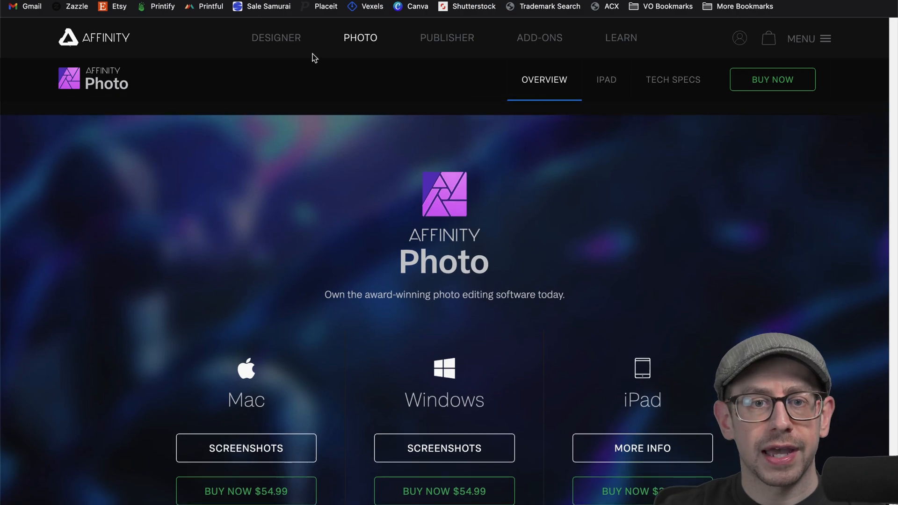
{"action": "left_click", "coordinate": [276, 38]}
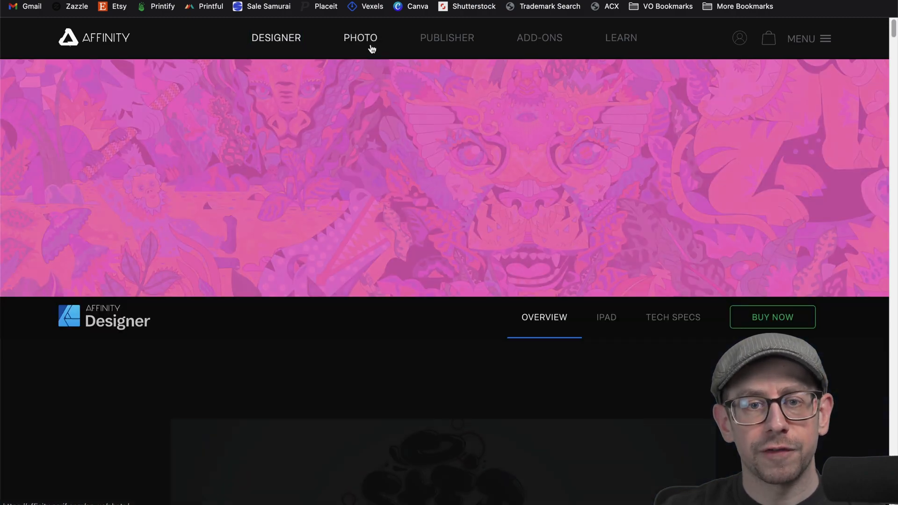
{"action": "scroll", "scroll_direction": "down", "scroll_amount": 3}
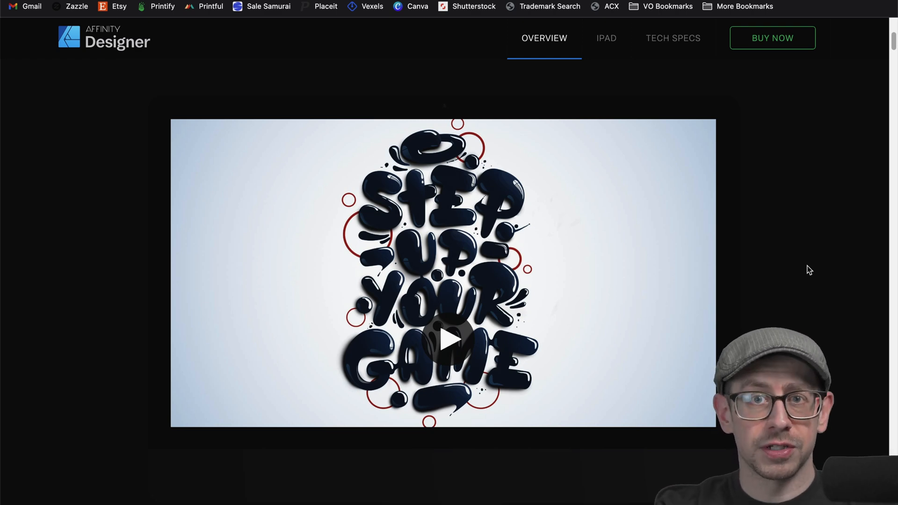
{"action": "scroll", "scroll_direction": "up", "scroll_amount": 3}
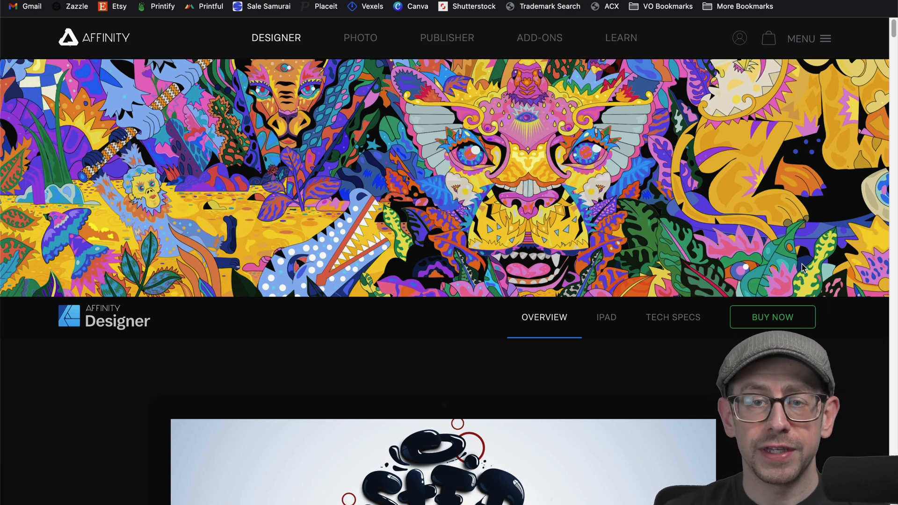
{"action": "mouse_move", "coordinate": [353, 67]}
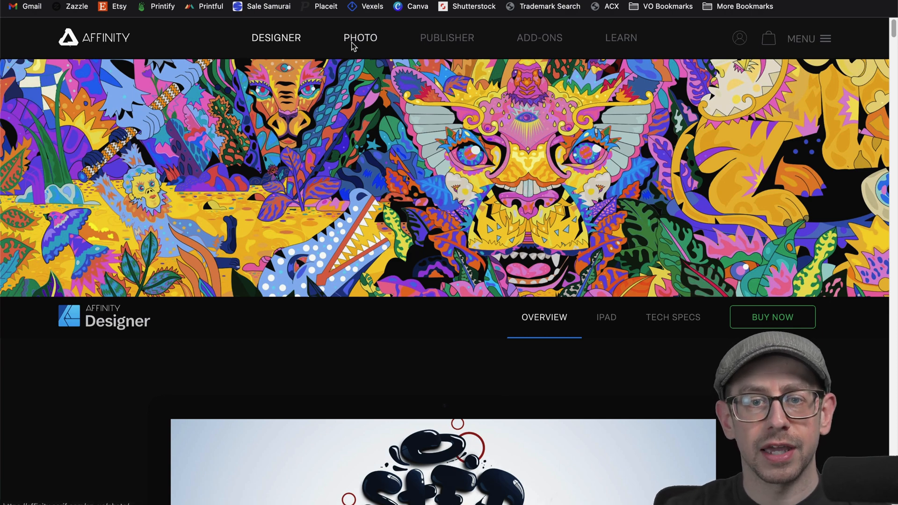
{"action": "left_click", "coordinate": [360, 38]}
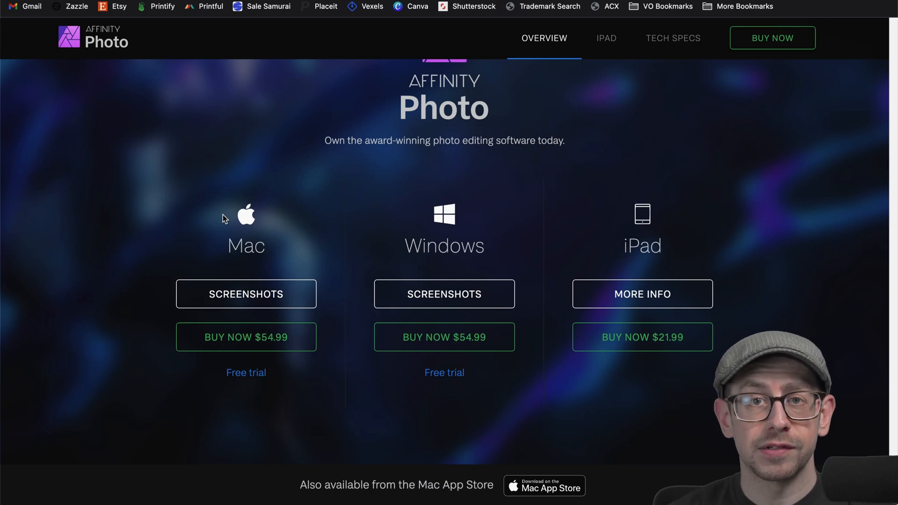
{"action": "mouse_move", "coordinate": [262, 359]}
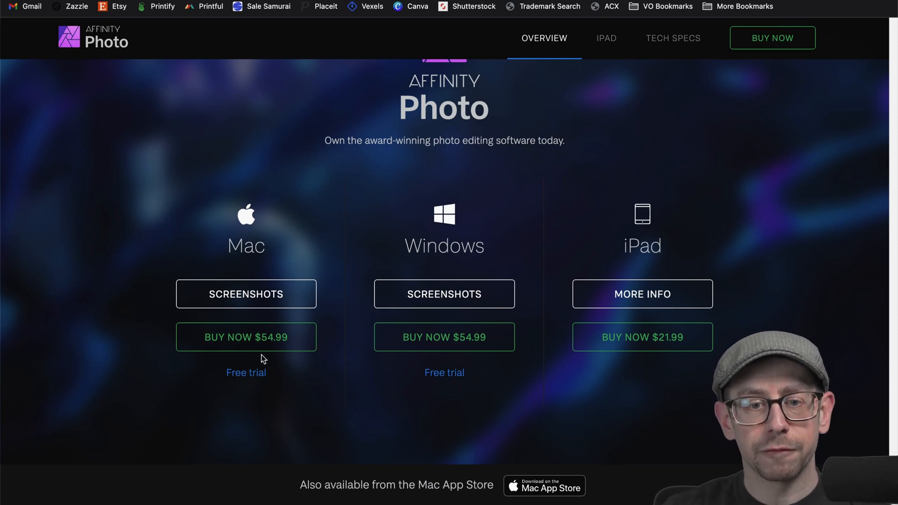
{"action": "mouse_move", "coordinate": [605, 358]}
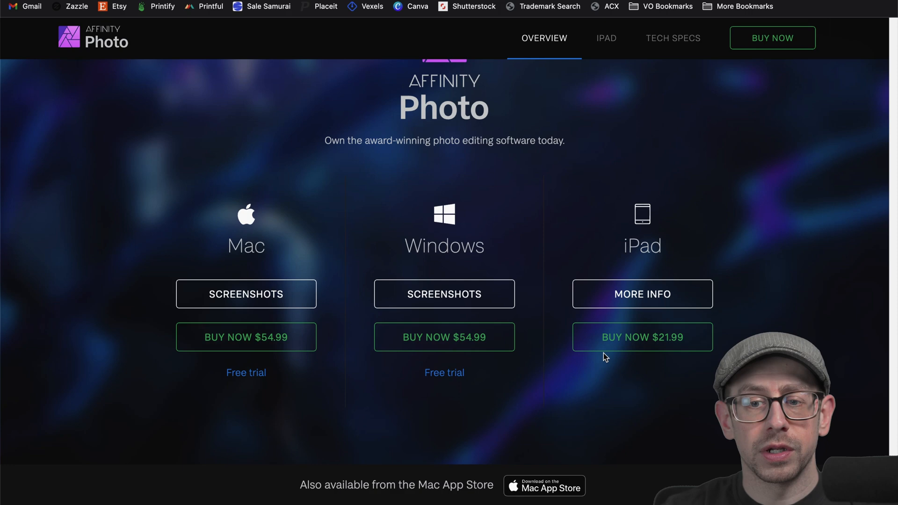
{"action": "mouse_move", "coordinate": [658, 379]}
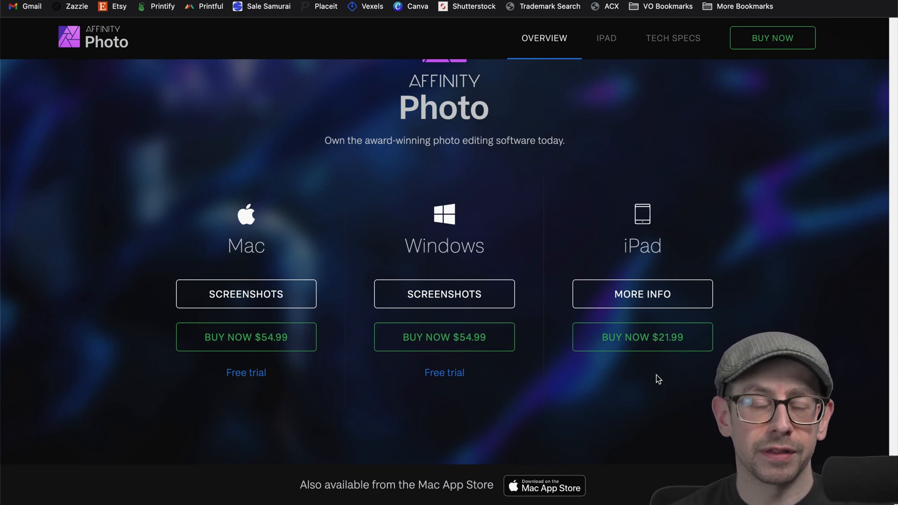
{"action": "mouse_move", "coordinate": [641, 358]}
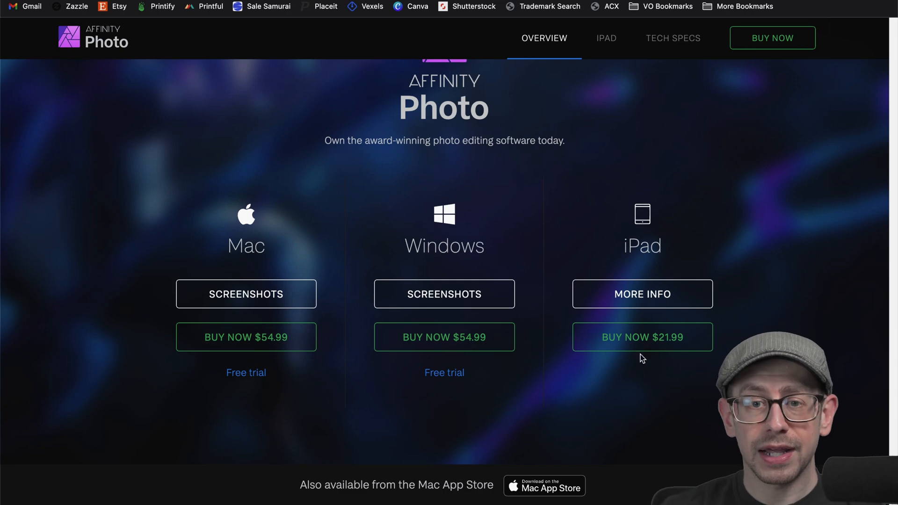
{"action": "mouse_move", "coordinate": [702, 264]}
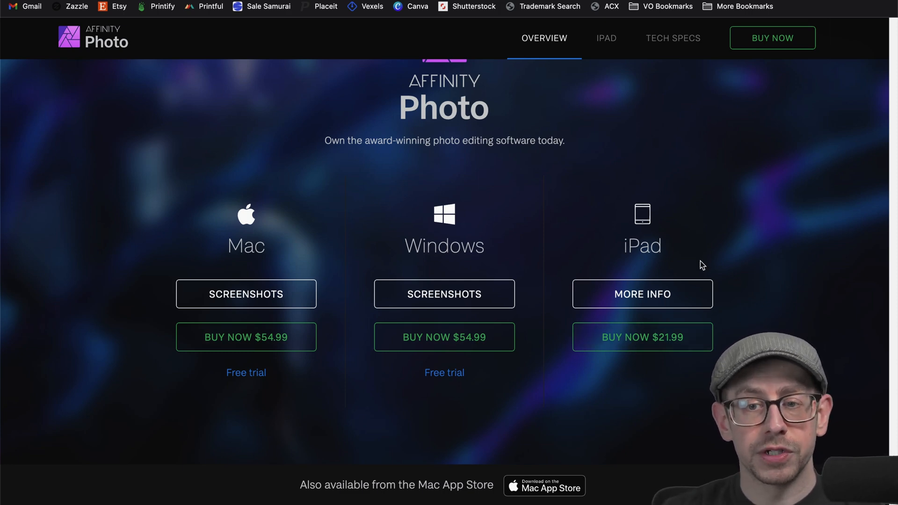
{"action": "mouse_move", "coordinate": [678, 259]}
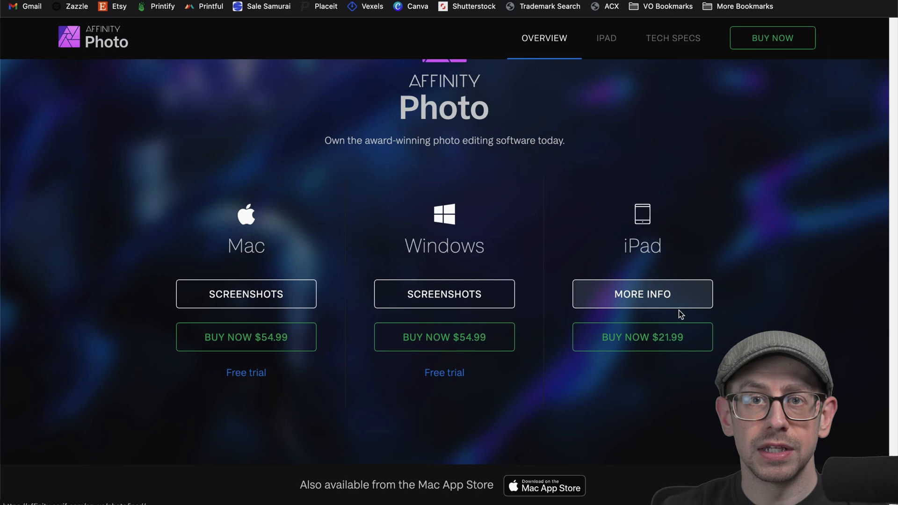
{"action": "mouse_move", "coordinate": [671, 354]}
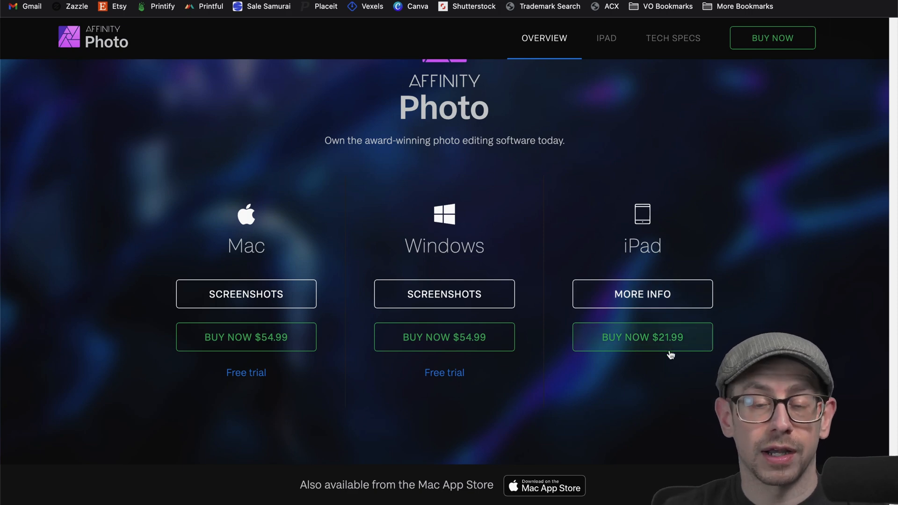
{"action": "mouse_move", "coordinate": [431, 233]}
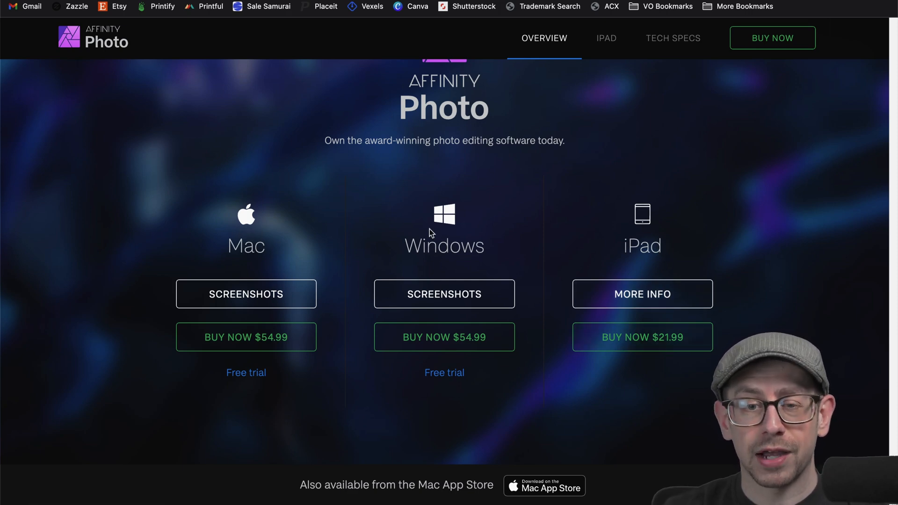
{"action": "mouse_move", "coordinate": [355, 365]}
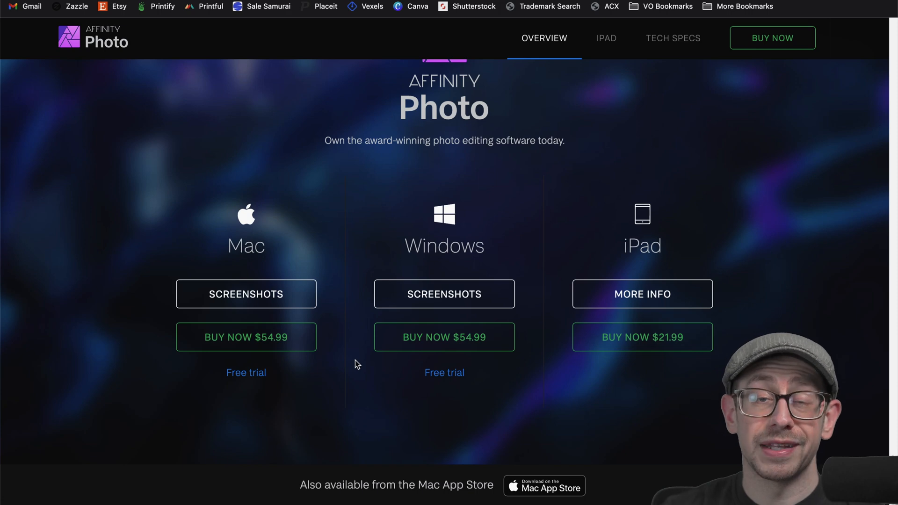
{"action": "mouse_move", "coordinate": [366, 405]}
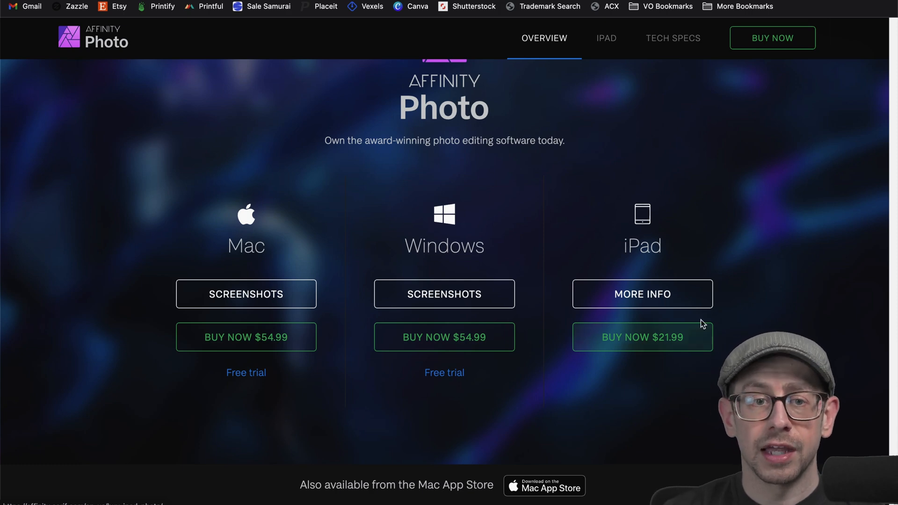
{"action": "mouse_move", "coordinate": [753, 301]}
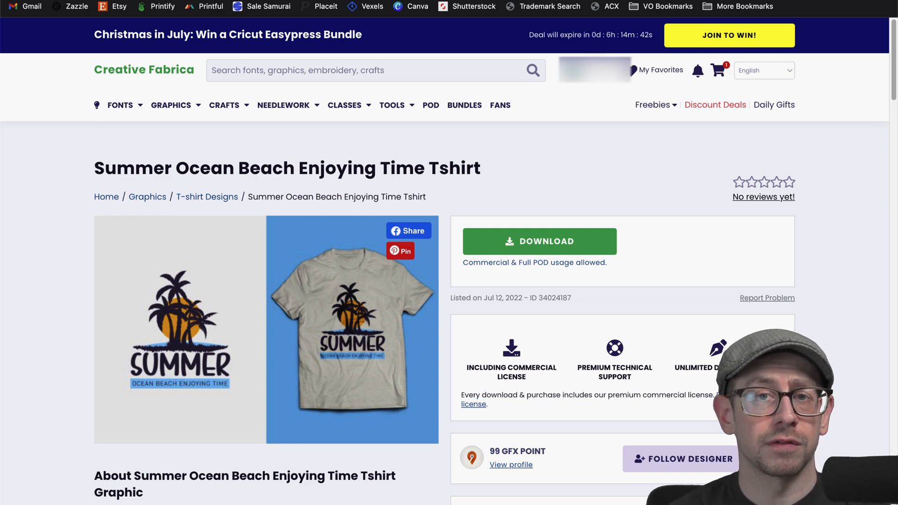
{"action": "mouse_move", "coordinate": [692, 261]}
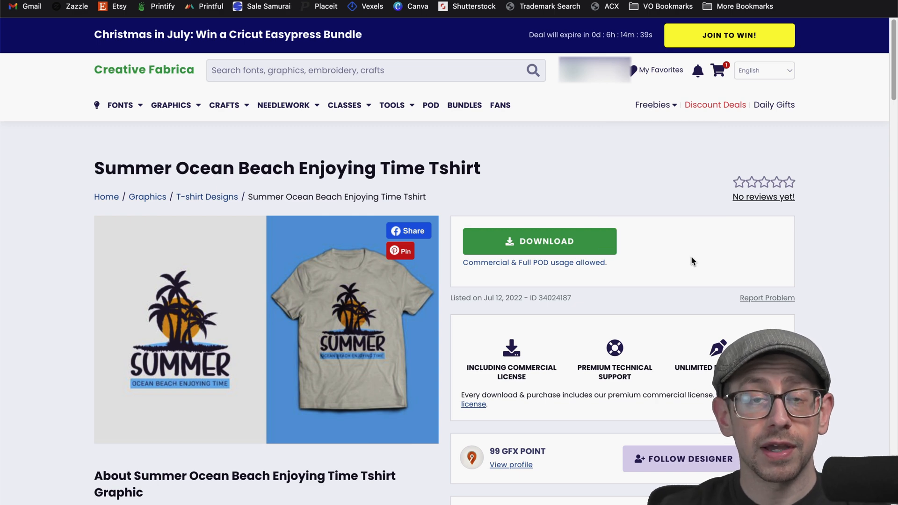
{"action": "mouse_move", "coordinate": [683, 251]}
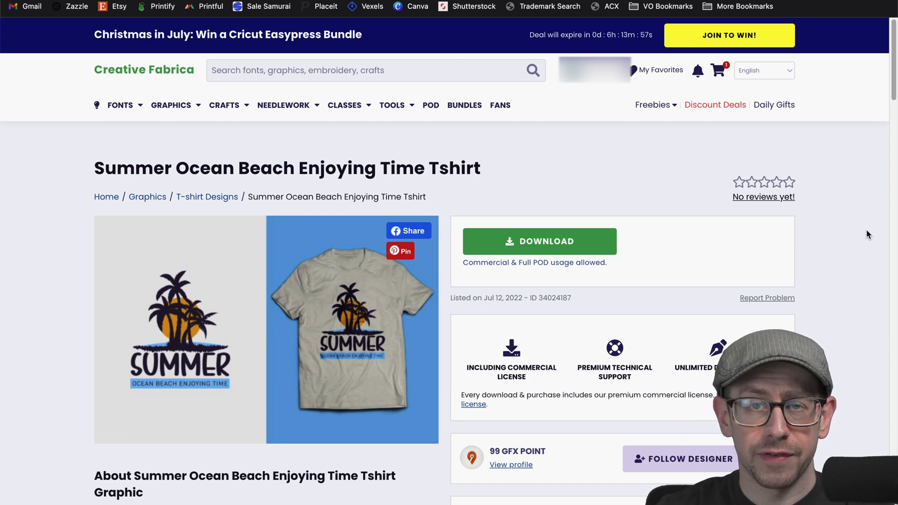
{"action": "mouse_move", "coordinate": [861, 232]}
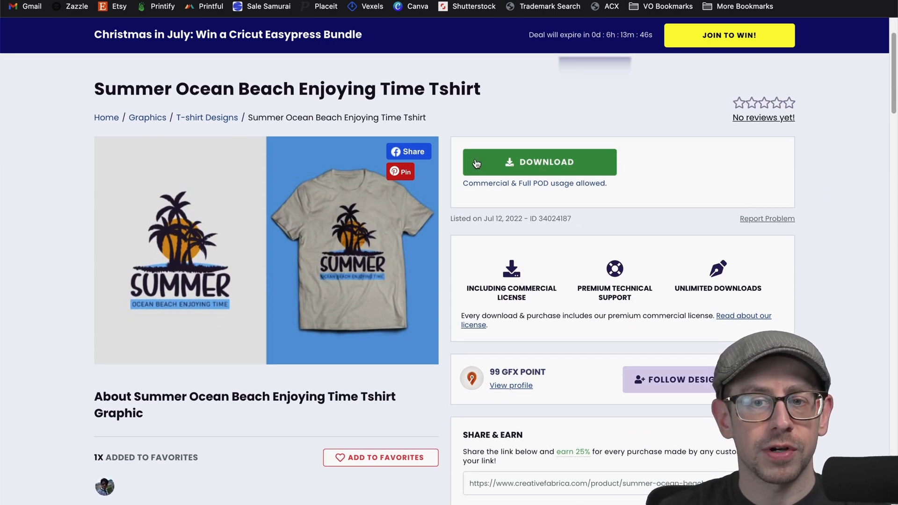
{"action": "mouse_move", "coordinate": [544, 194]}
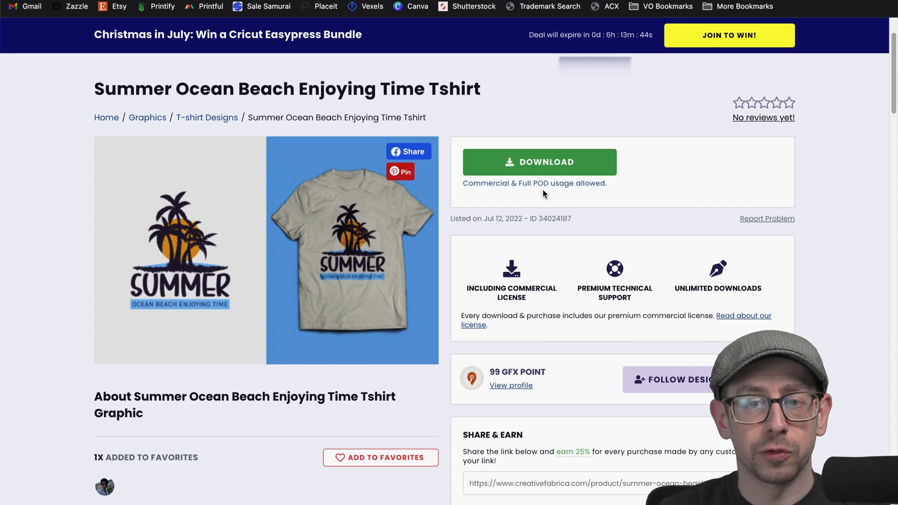
{"action": "mouse_move", "coordinate": [744, 235]}
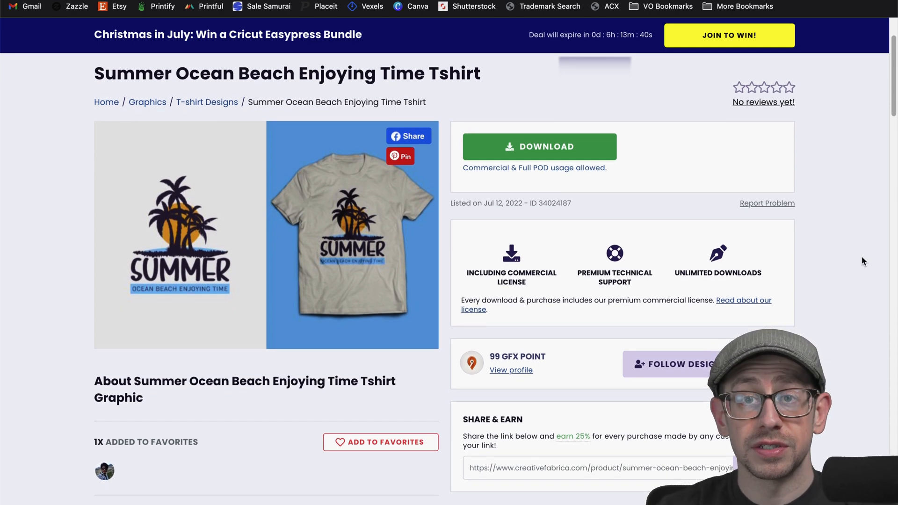
Step: Scroll the Creative Fabrica product page to the File Included list of EPS, SVG and PNG
{"action": "scroll", "scroll_direction": "down", "scroll_amount": 3}
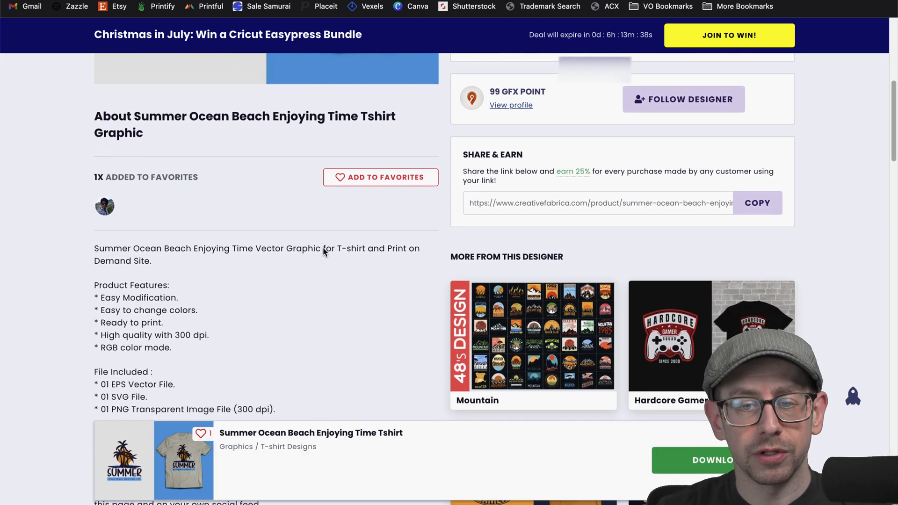
{"action": "scroll", "scroll_direction": "down", "scroll_amount": 3}
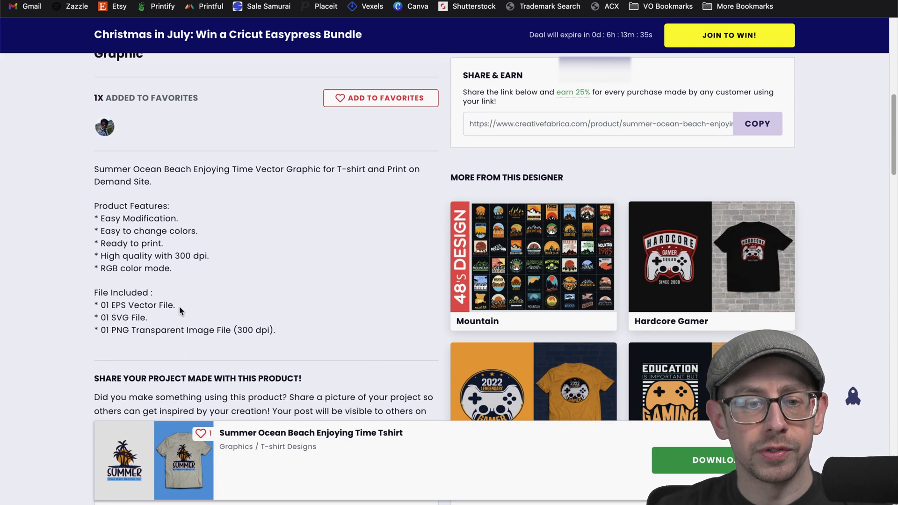
{"action": "mouse_move", "coordinate": [147, 343]}
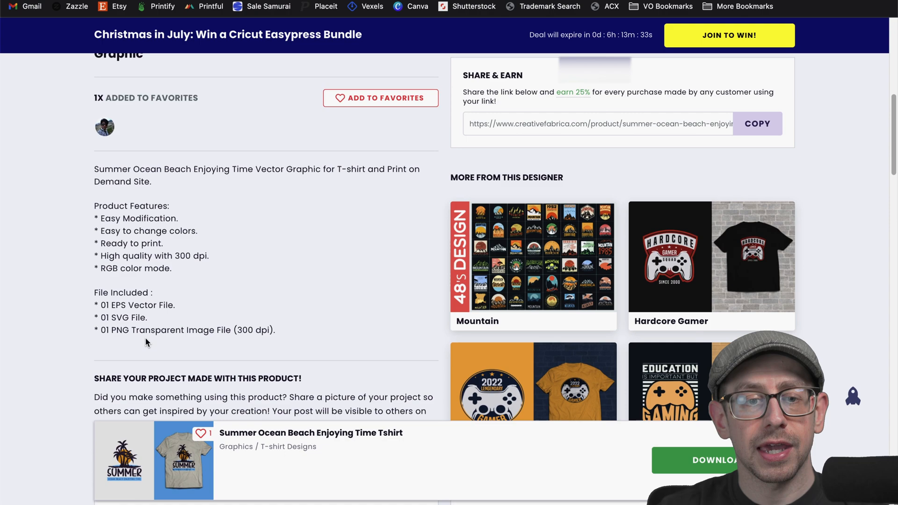
{"action": "mouse_move", "coordinate": [204, 343]}
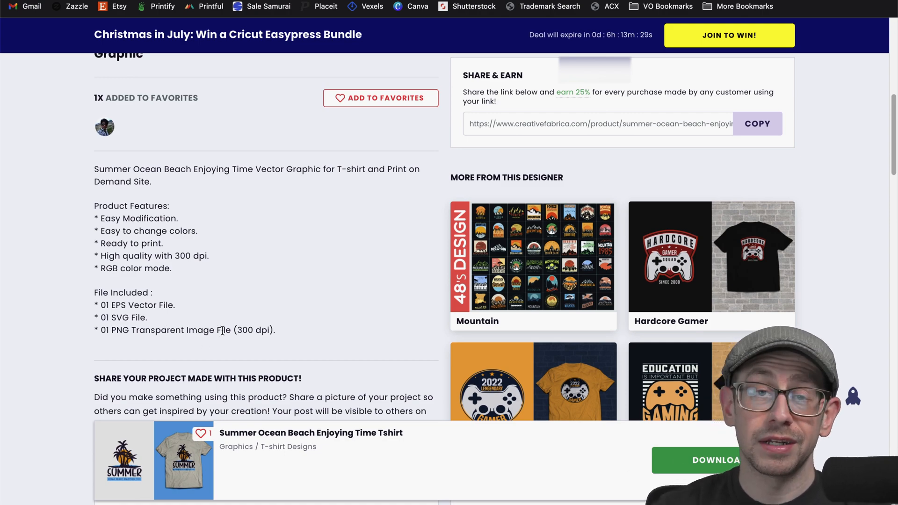
{"action": "scroll", "scroll_direction": "up", "scroll_amount": 3}
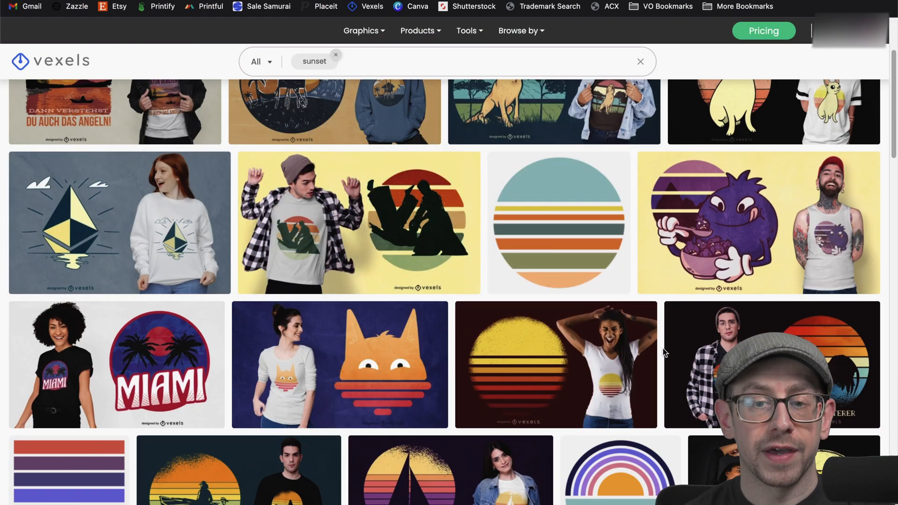
{"action": "mouse_move", "coordinate": [664, 353]}
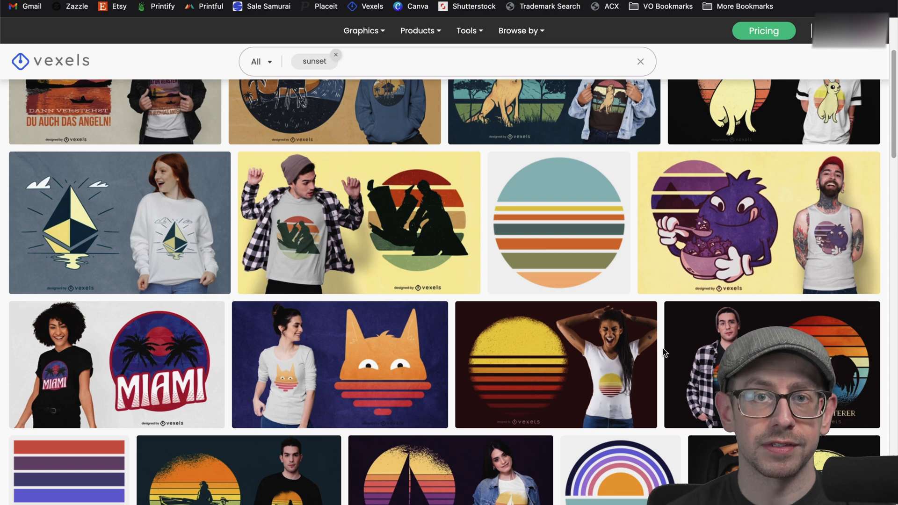
Step: Open the striped 'Retro sunset circle shape' design from the sunset results
{"action": "left_click", "coordinate": [558, 222]}
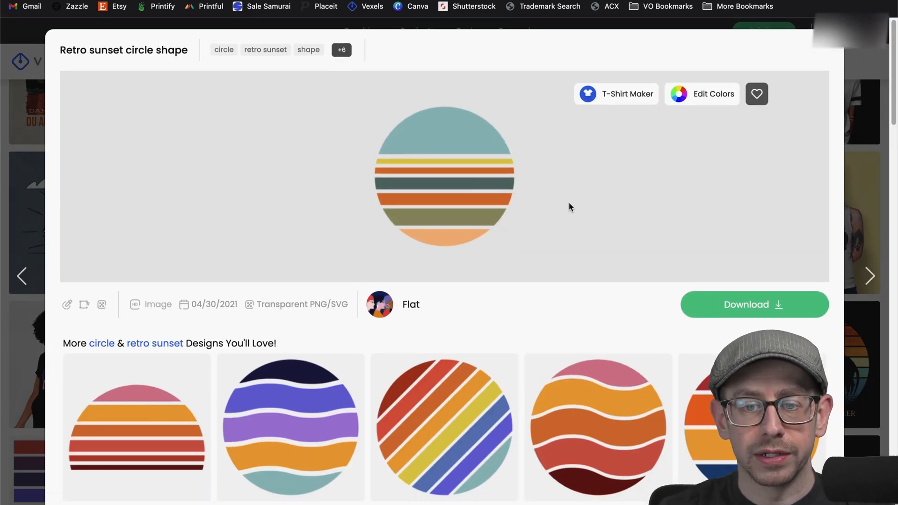
Step: Show the PNG, SVG and PSD download options, with PNG sizes 800, 1920, 2500 px or custom
{"action": "scroll", "scroll_direction": "down", "scroll_amount": 3}
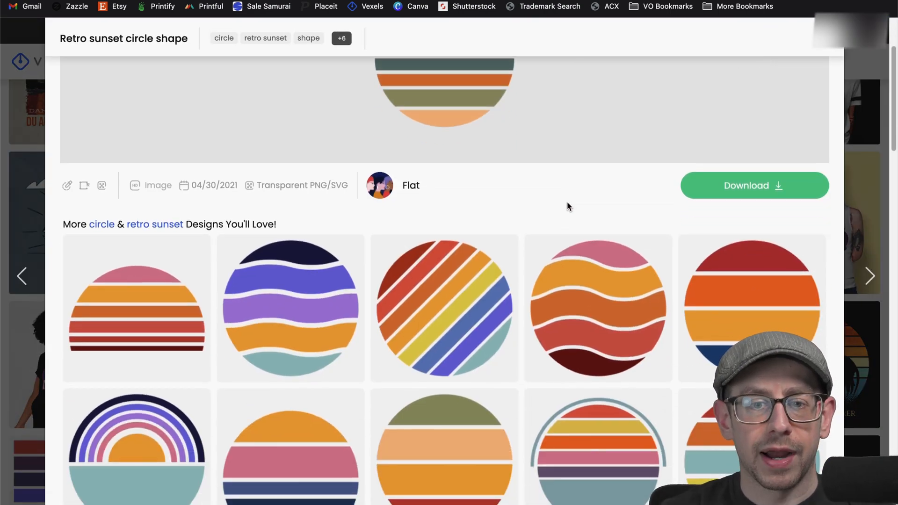
{"action": "scroll", "scroll_direction": "up", "scroll_amount": 3}
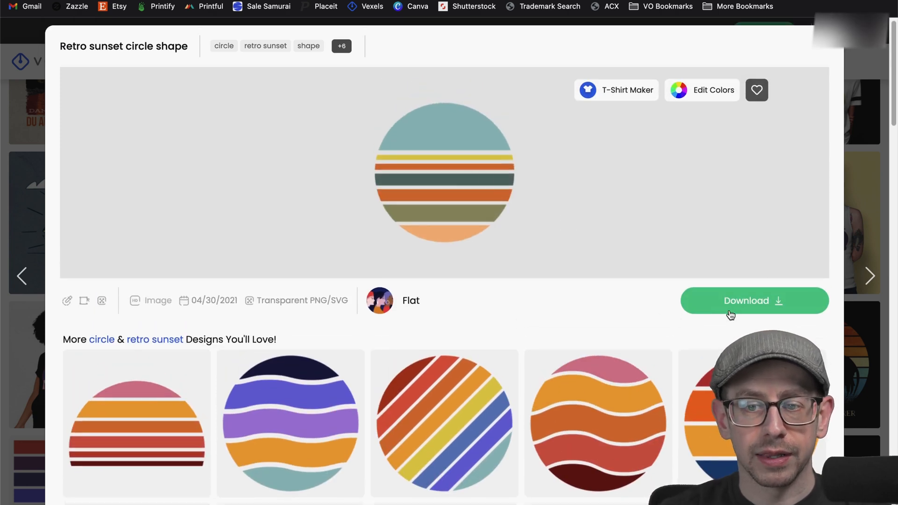
{"action": "left_click", "coordinate": [754, 301]}
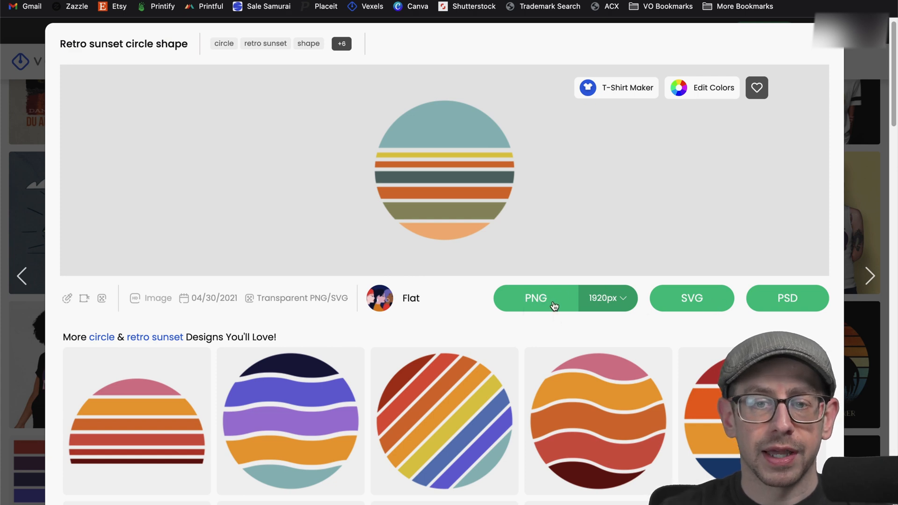
{"action": "mouse_move", "coordinate": [776, 308]}
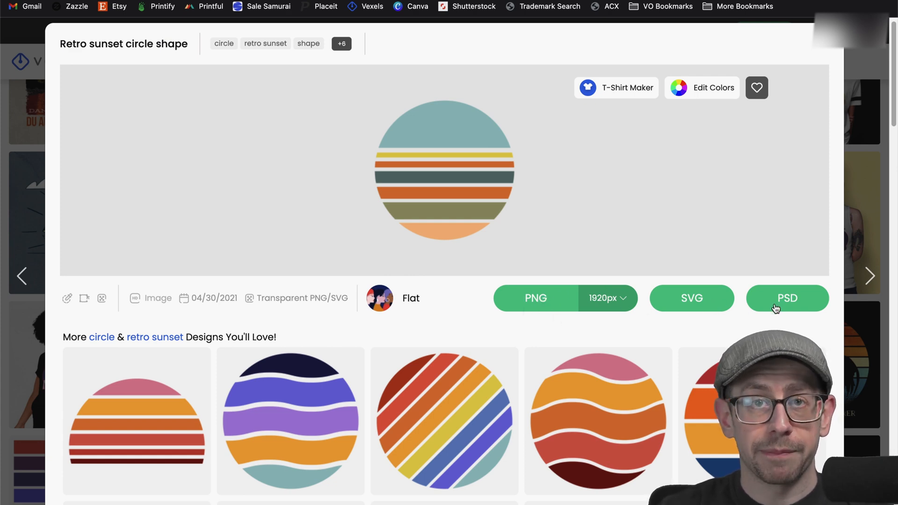
{"action": "mouse_move", "coordinate": [608, 303]}
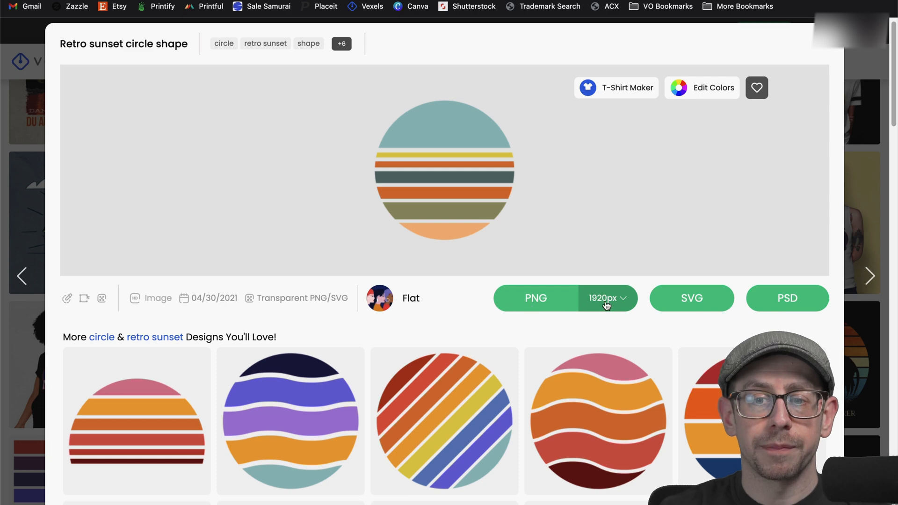
{"action": "left_click", "coordinate": [607, 298]}
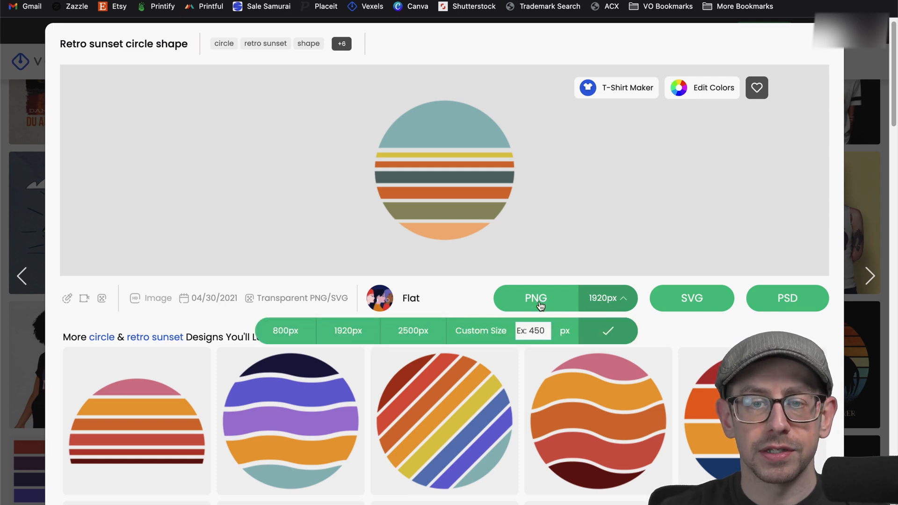
{"action": "mouse_move", "coordinate": [846, 56]}
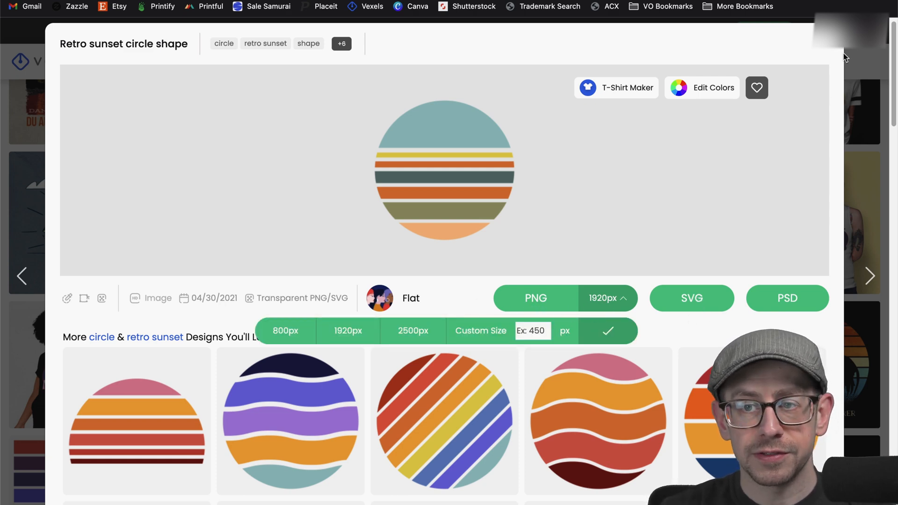